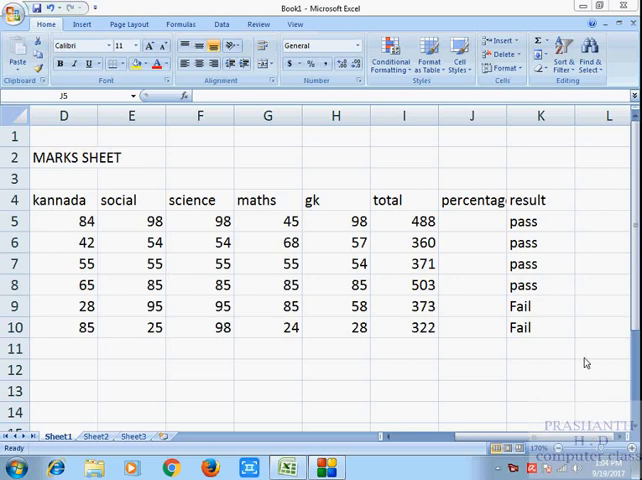
mouse_move(562, 336)
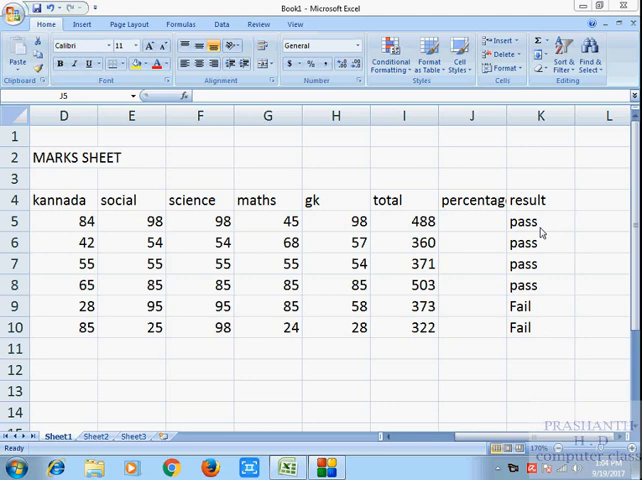
Review the first student's total and percentage cells J5 and I5 before writing the formula.
click(470, 220)
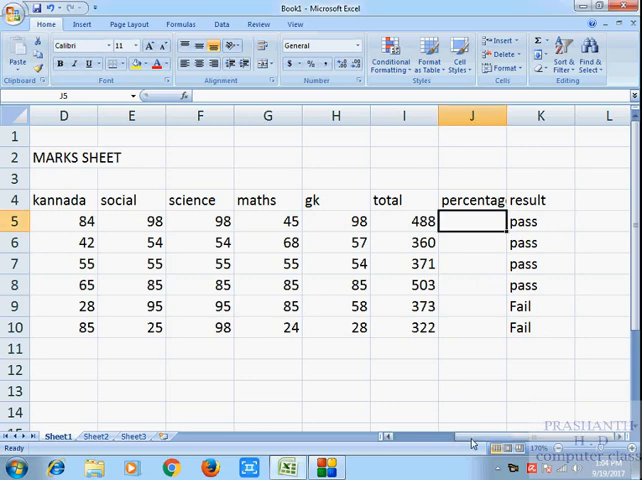
scroll(left, 3)
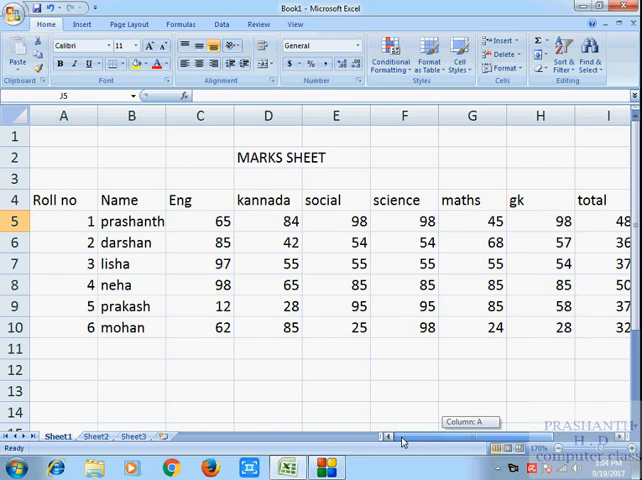
scroll(right, 3)
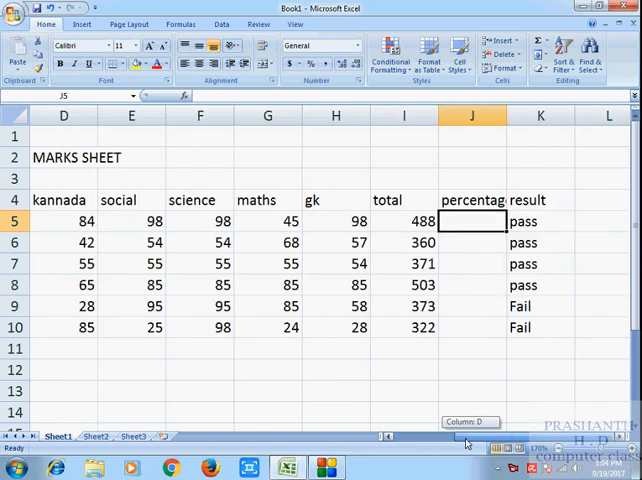
click(404, 220)
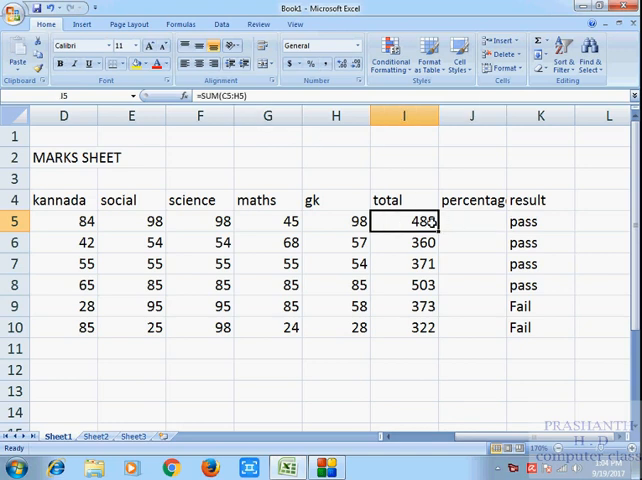
click(470, 220)
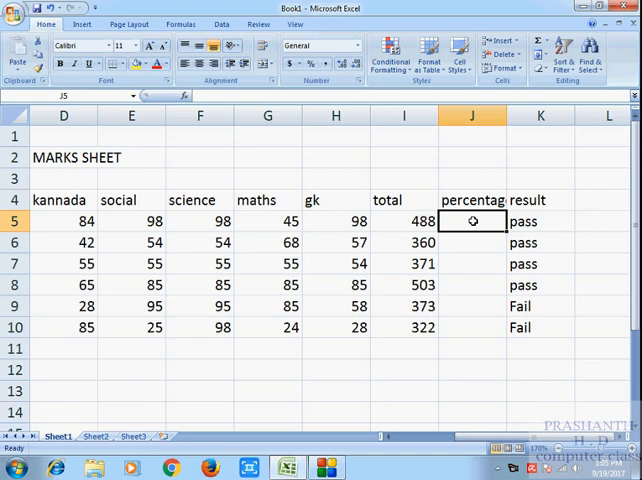
Enter =(I5/600*100) in J5 so the first percentage shows about 81.33.
text(=)
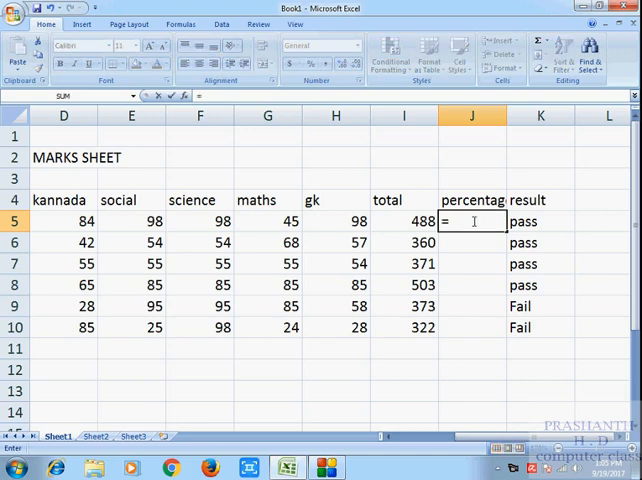
text(()
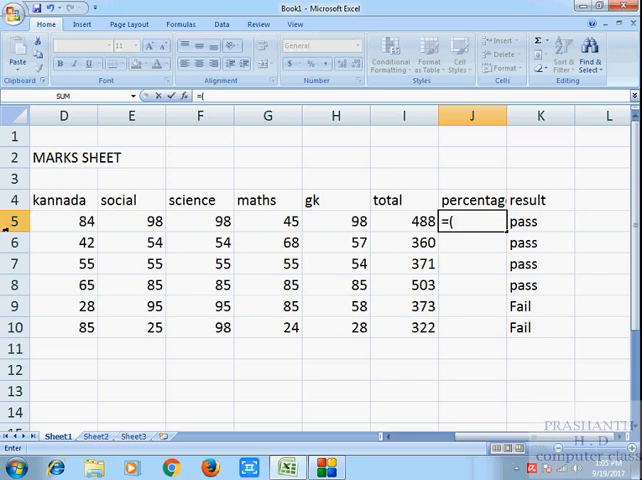
click(404, 220)
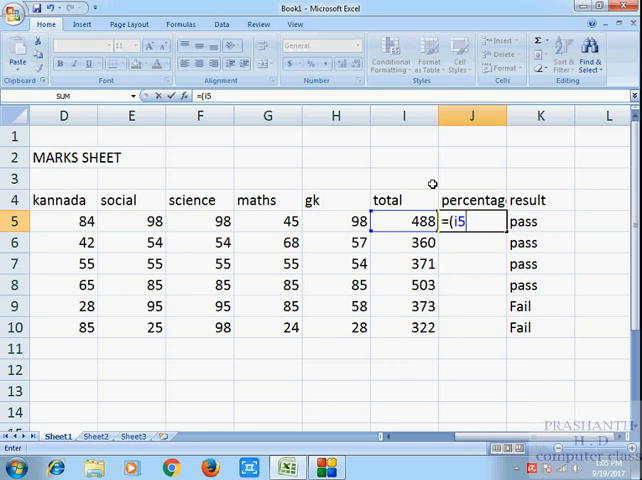
text(/)
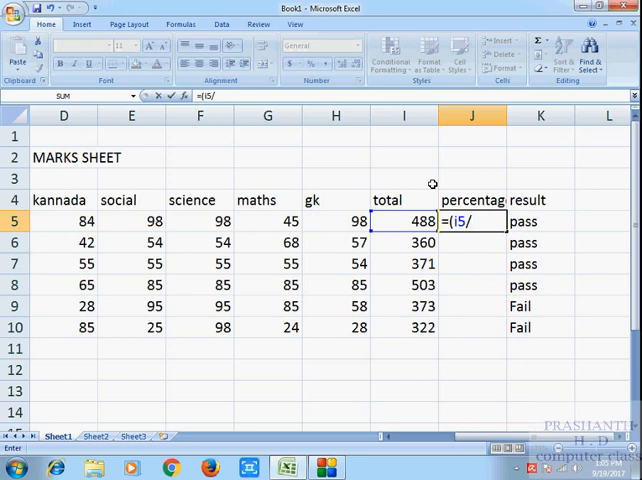
text(60)
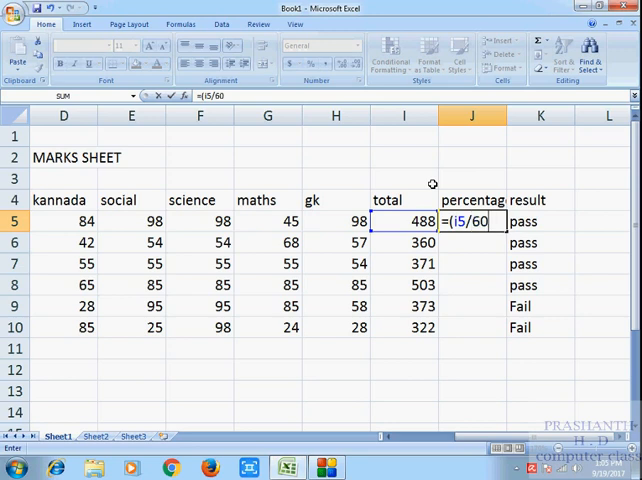
text(0*)
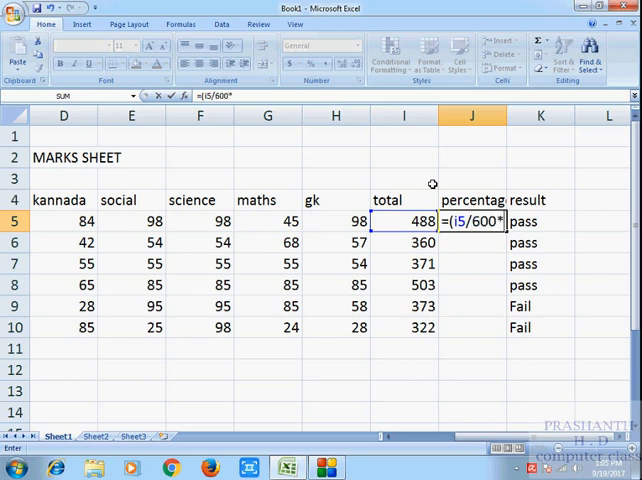
mouse_move(594, 172)
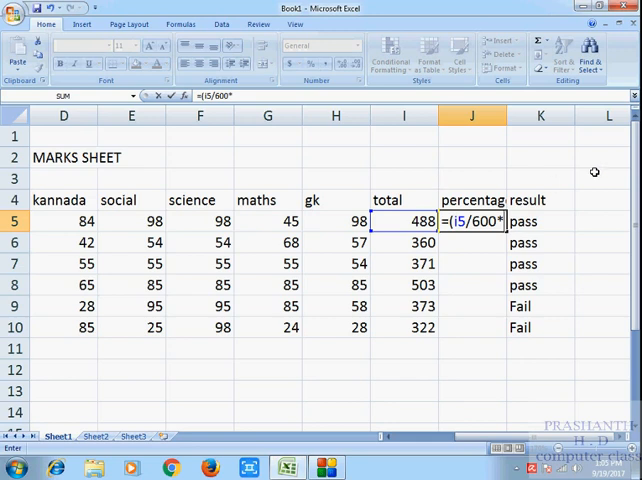
text(100))
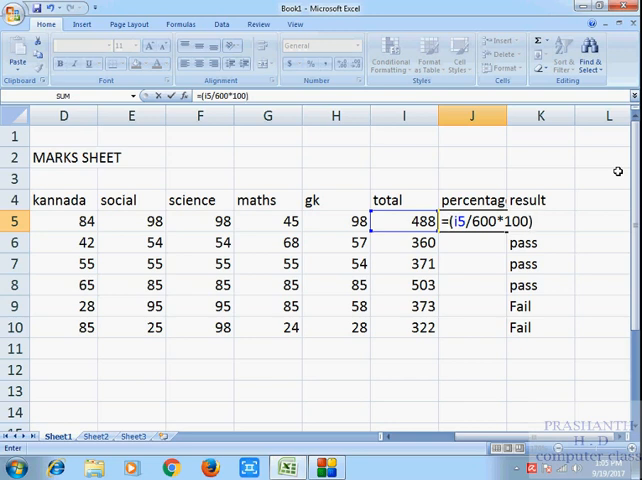
key(Return)
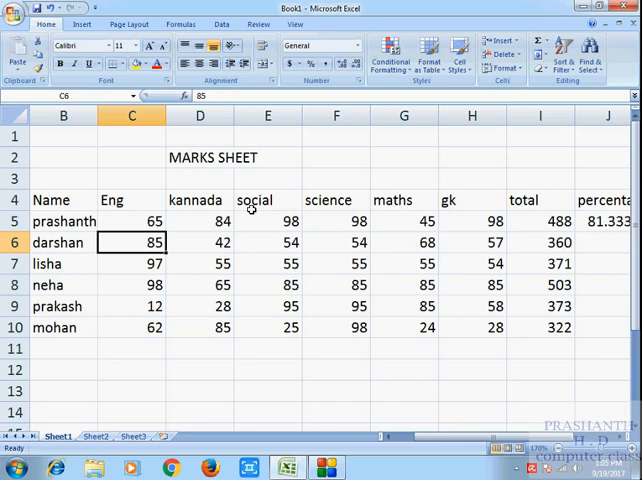
Lower the second student's marks to 30 and 18, then select percentage cell J6.
text(30)
click(200, 242)
text(12)
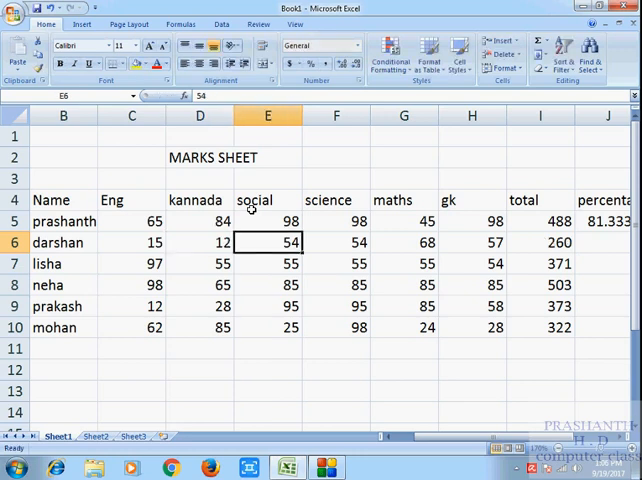
text(18)
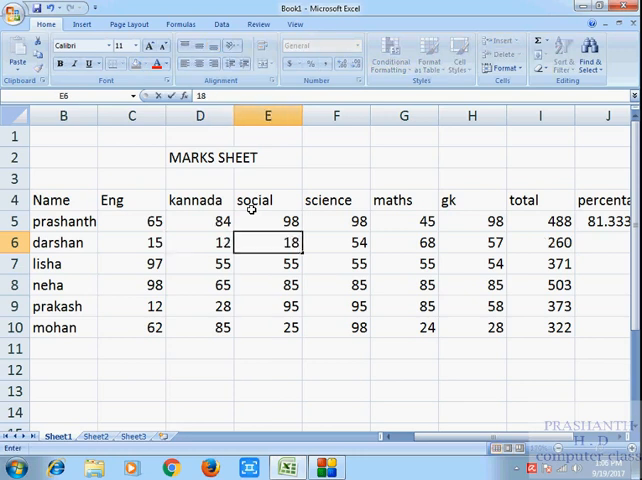
click(336, 242)
text(14)
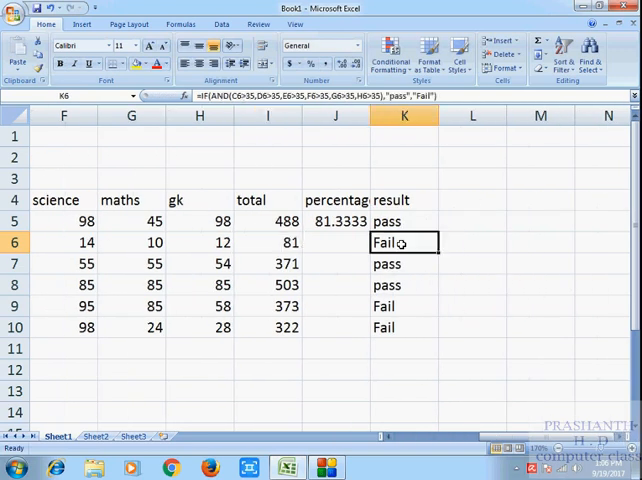
click(336, 242)
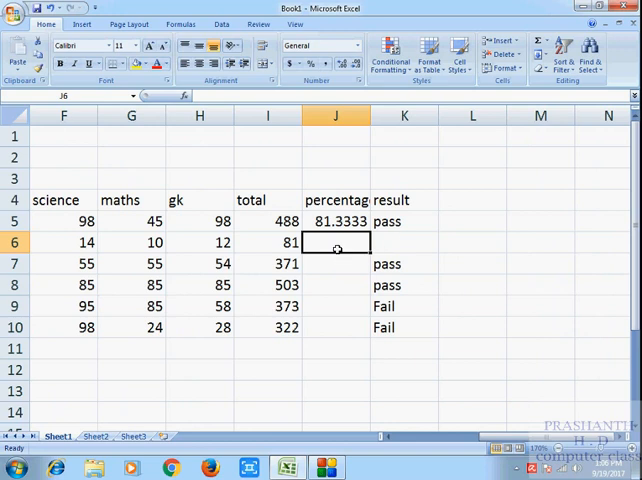
Start the second student's percentage formula in J6 as =(I6/.
text(()
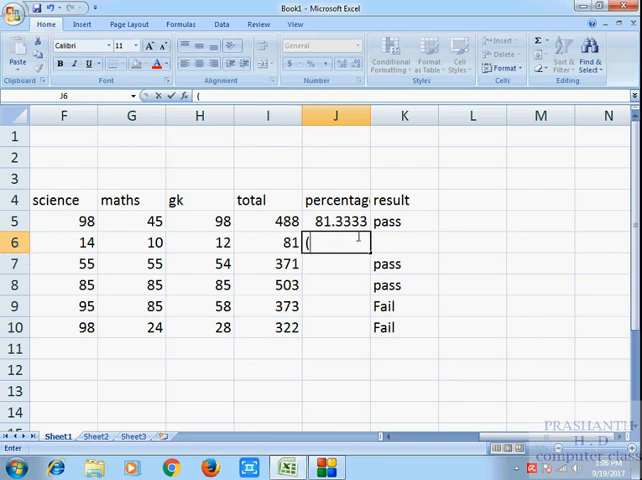
text(i6)
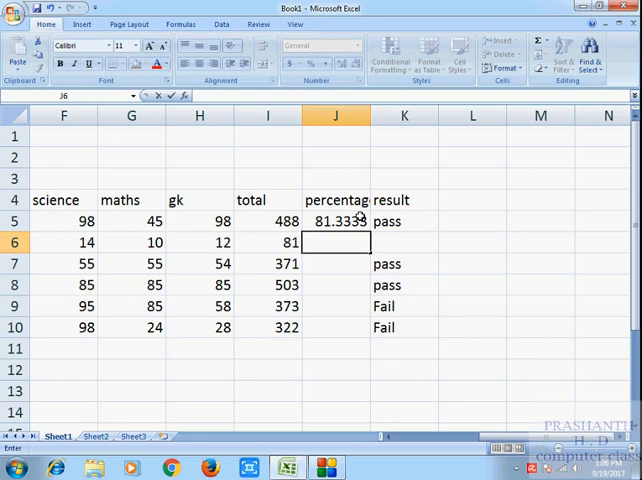
text(=)
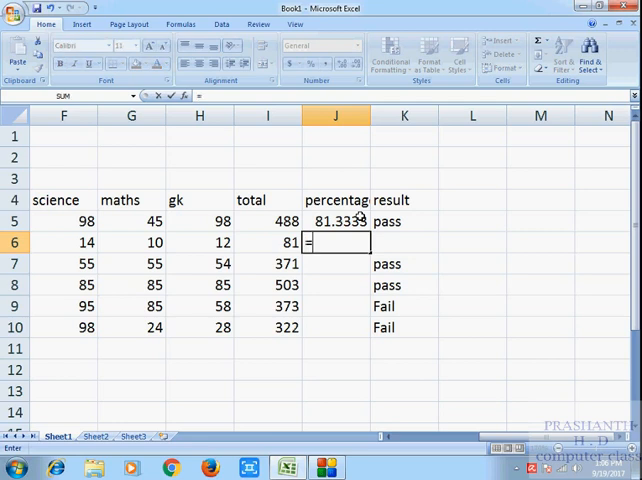
text((i6)
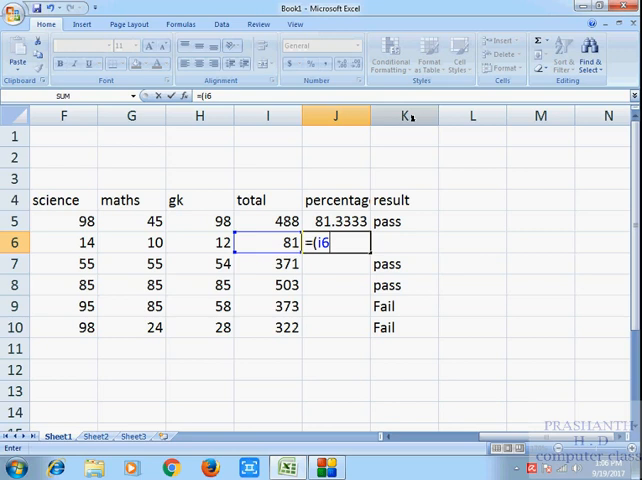
text(/)
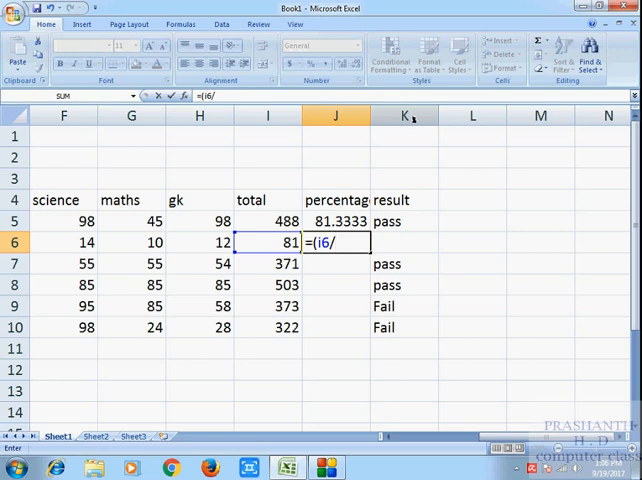
Work out the maximum total marks as 150 in Calculator and return to the sheet.
click(12, 468)
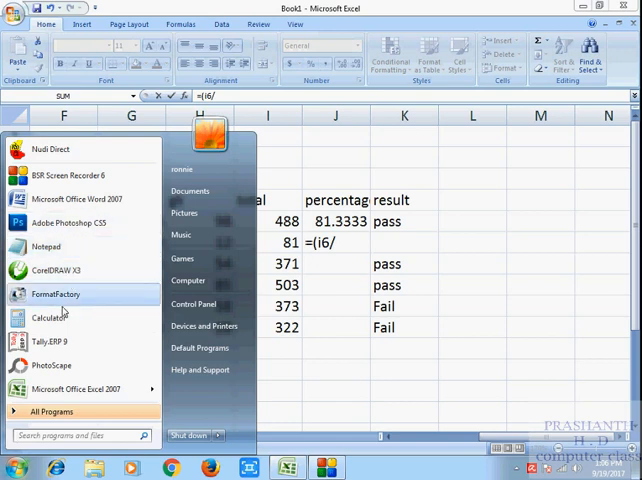
click(46, 316)
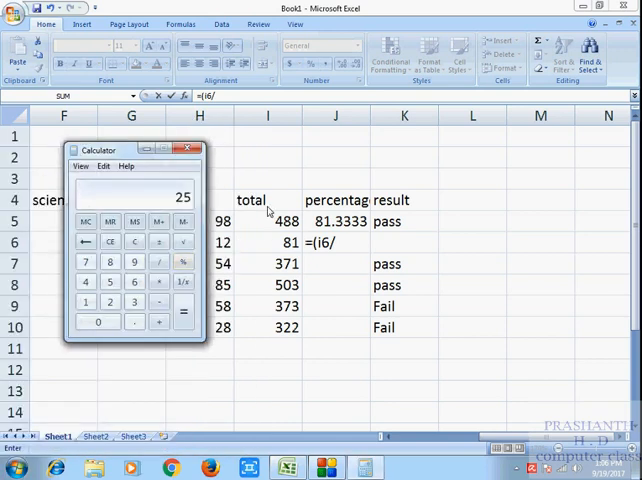
click(182, 312)
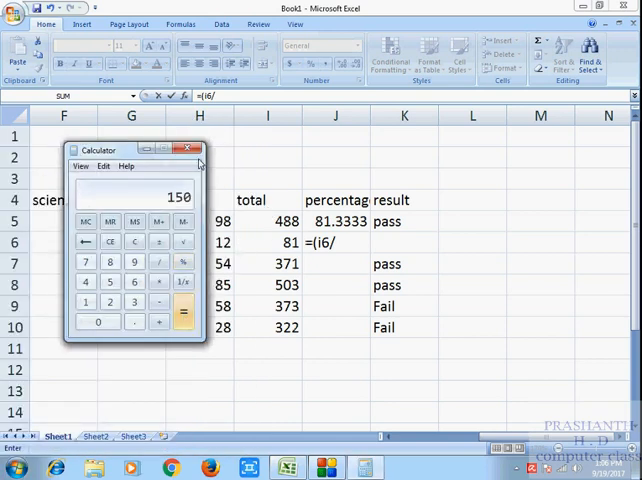
click(186, 148)
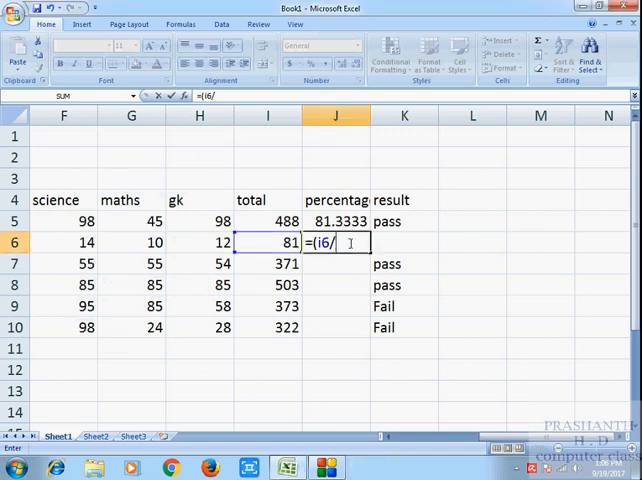
Complete the J6 formula as =(I6/150*100 so it shows 54.
text(150)
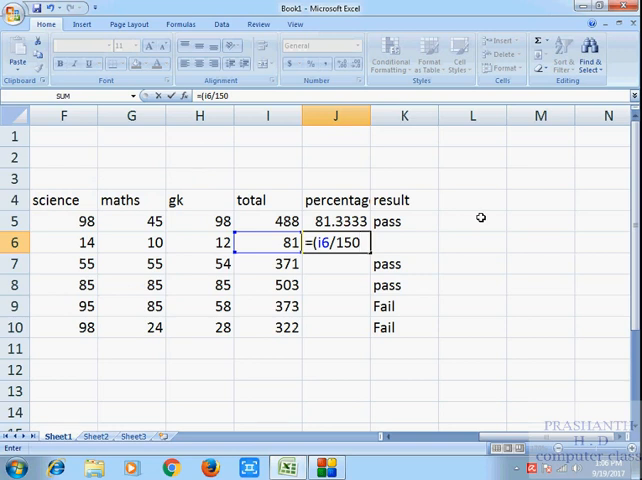
text(*100)
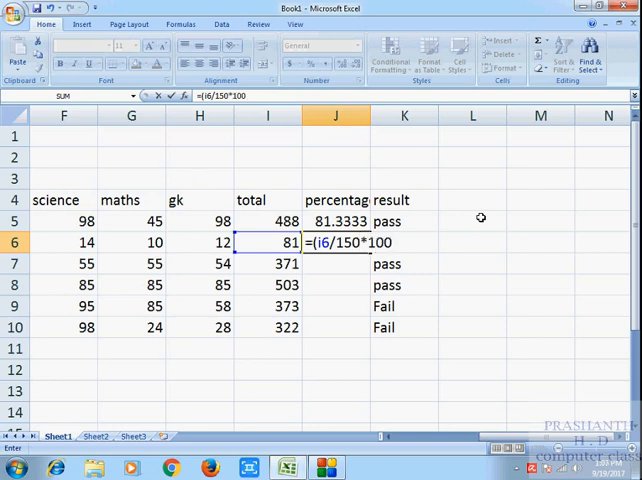
key(Return)
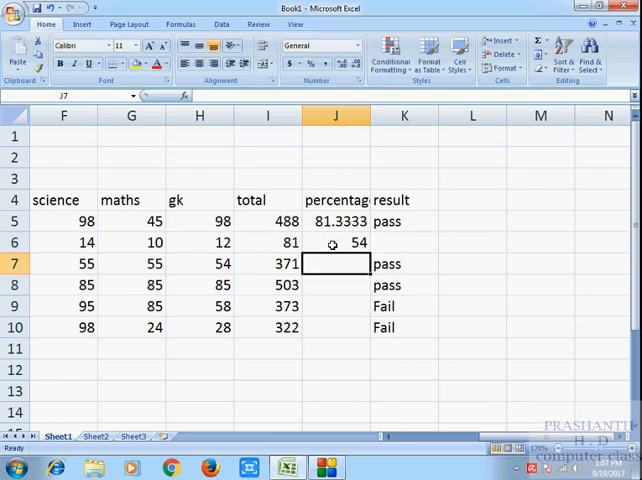
Check the formula behind 54 and the gk marks, then move to the third student's percentage cell.
click(336, 242)
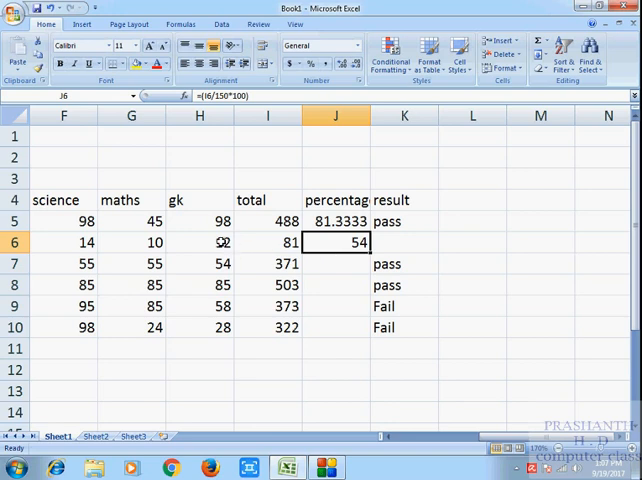
click(200, 242)
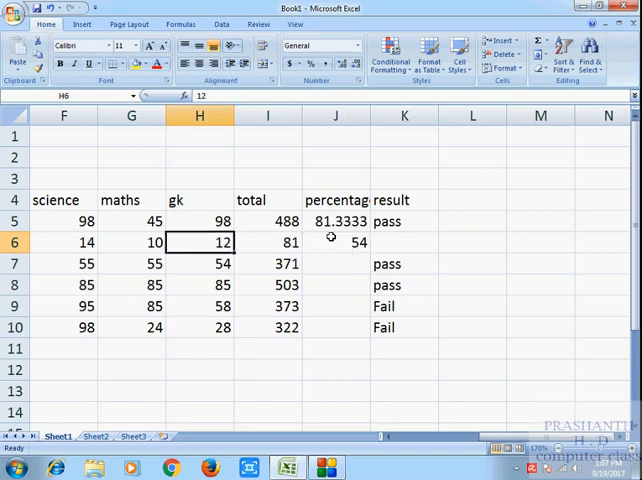
click(334, 264)
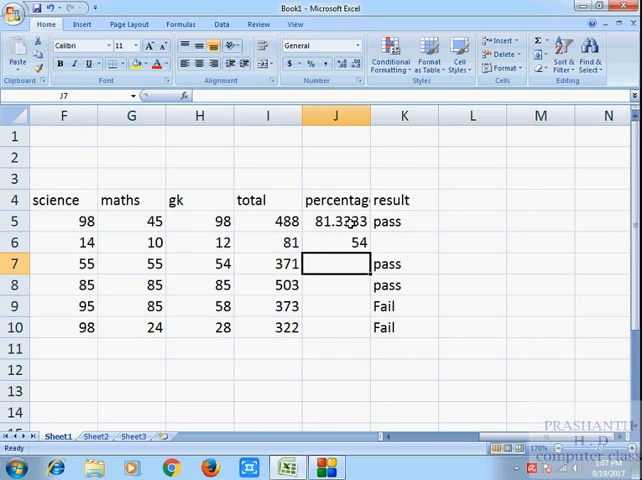